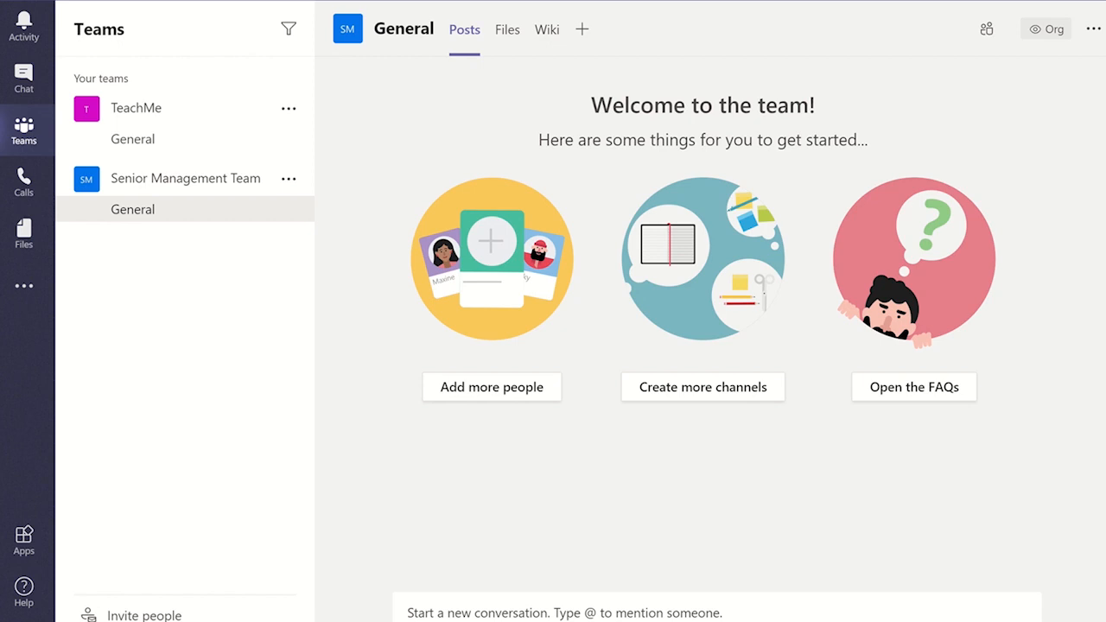
Launch a Meet Now call from the General channel, subject 'Team Meeting'
scroll(down, 3)
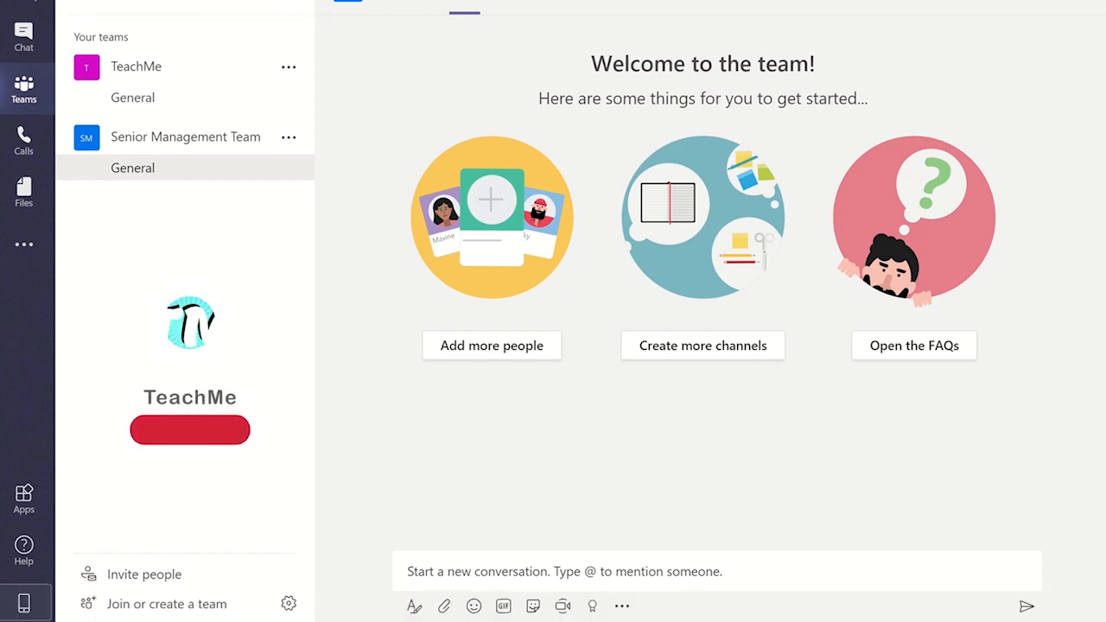
click(189, 430)
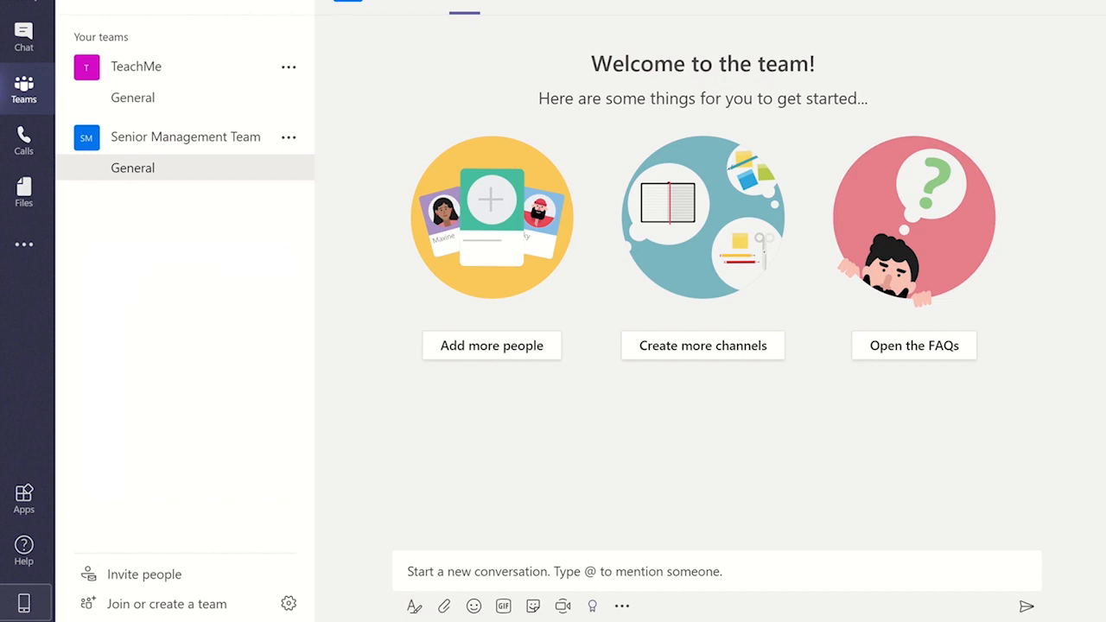
mouse_move(983, 363)
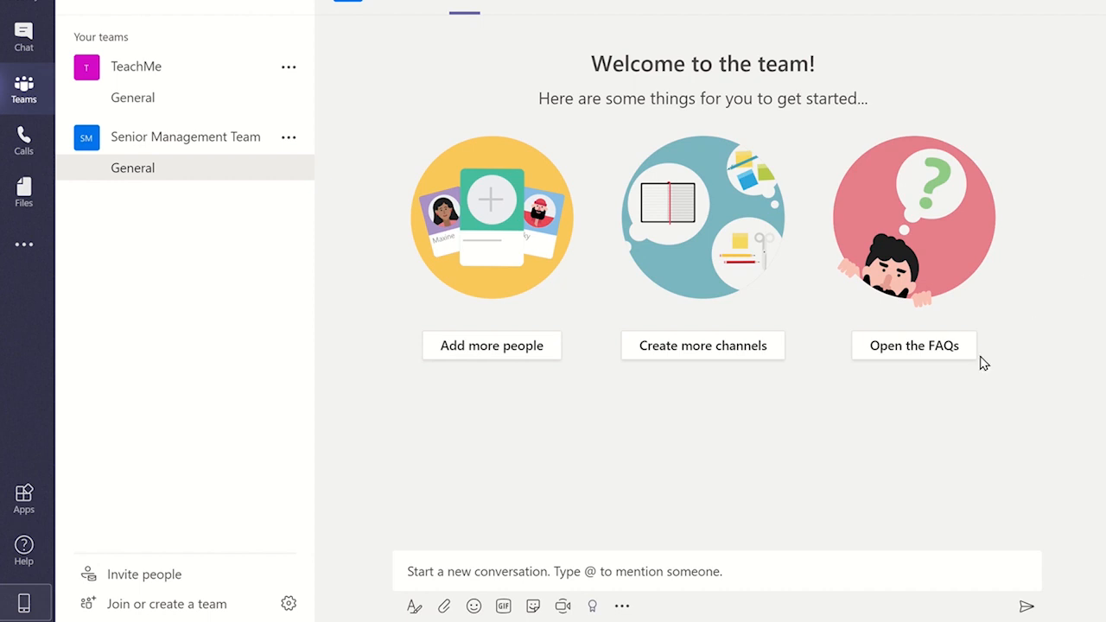
mouse_move(563, 606)
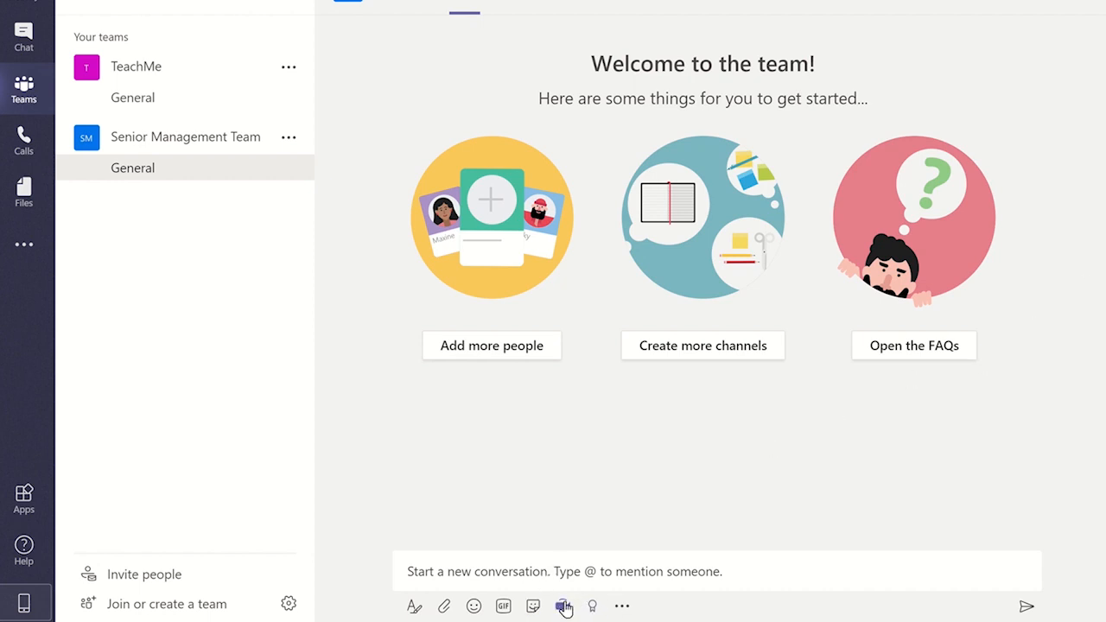
click(563, 606)
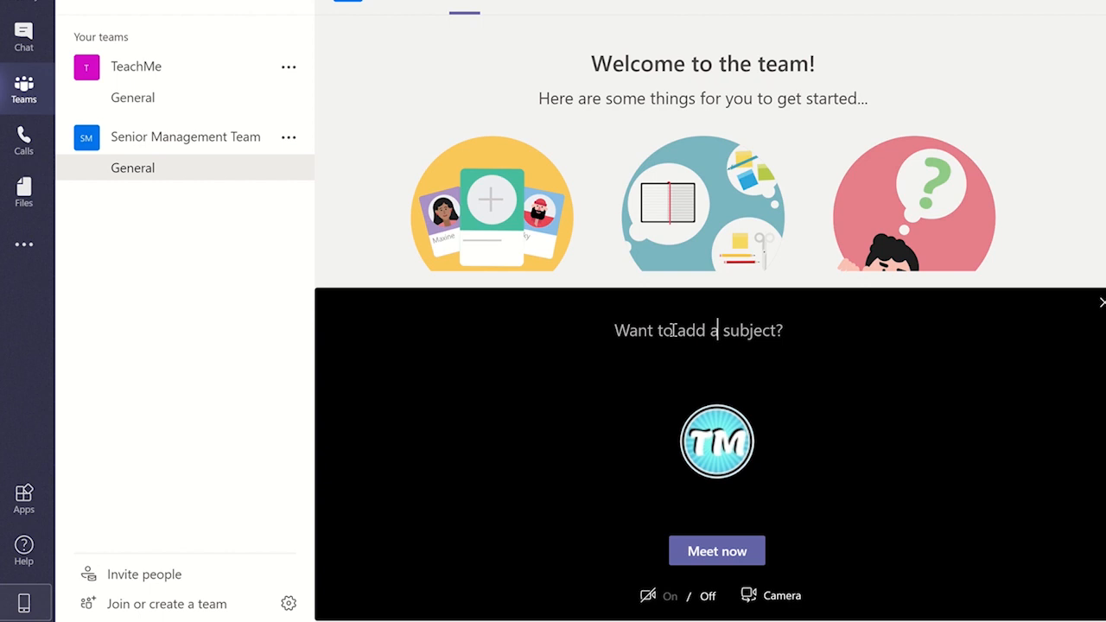
text(Tea)
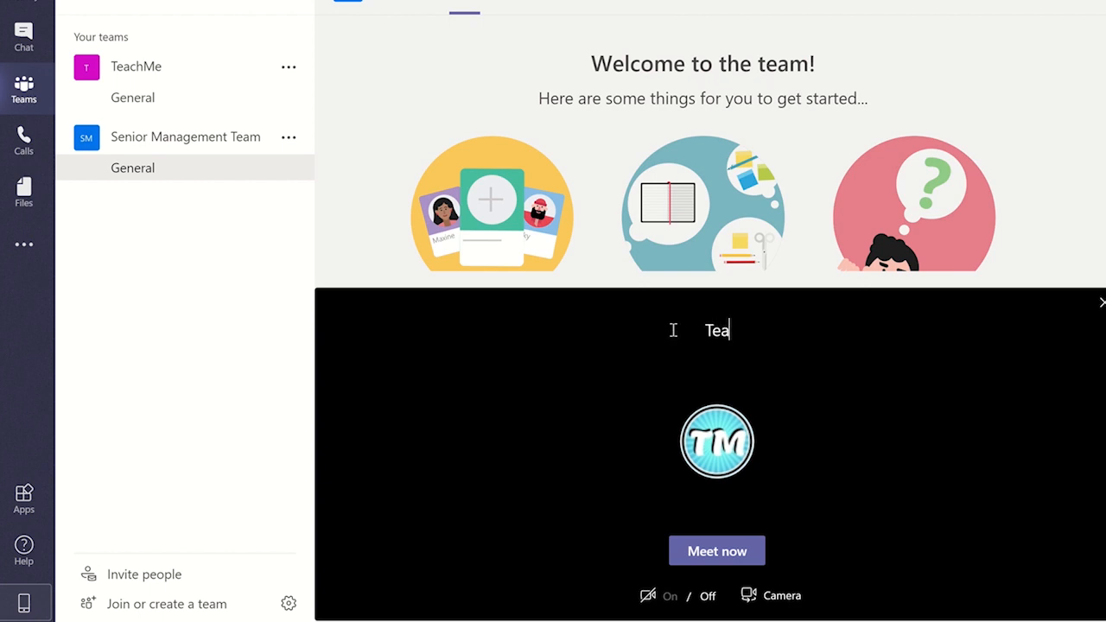
text(m Me)
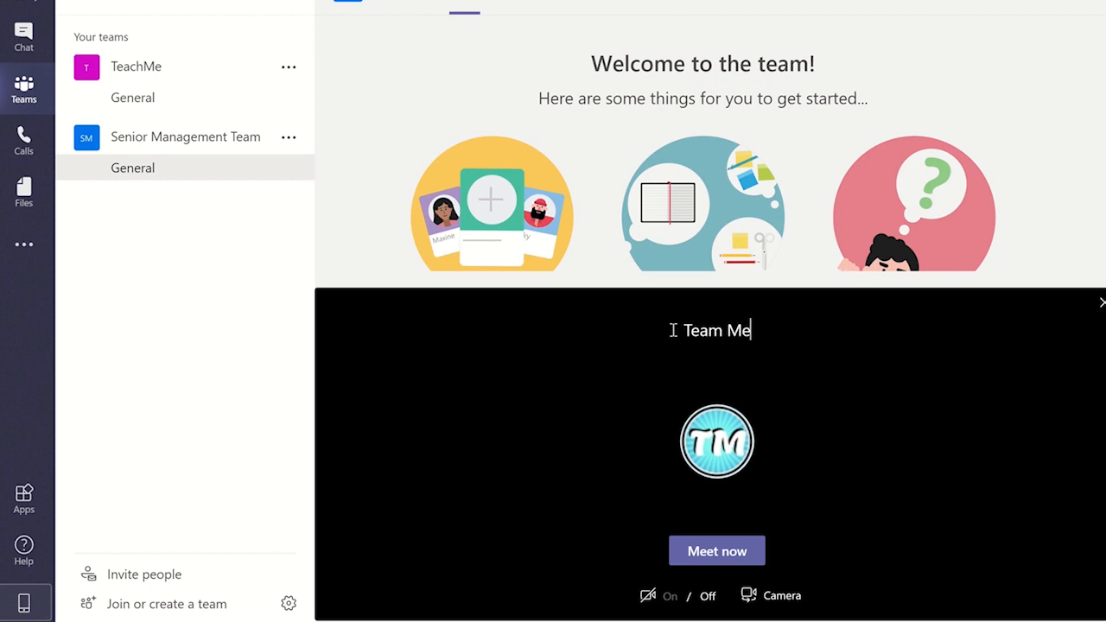
text(eting)
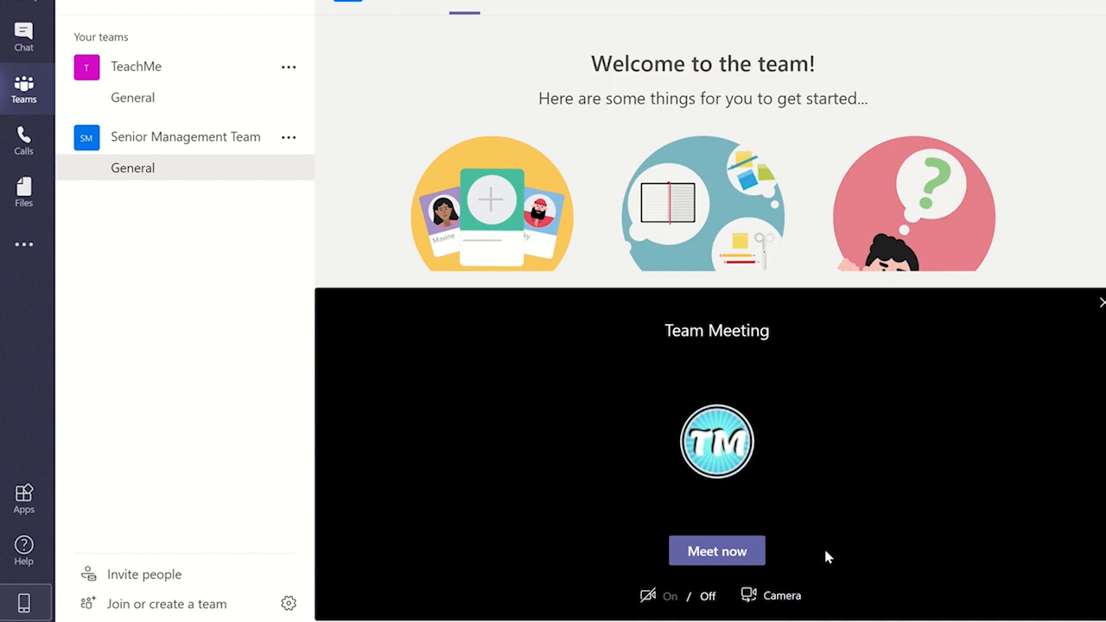
click(717, 330)
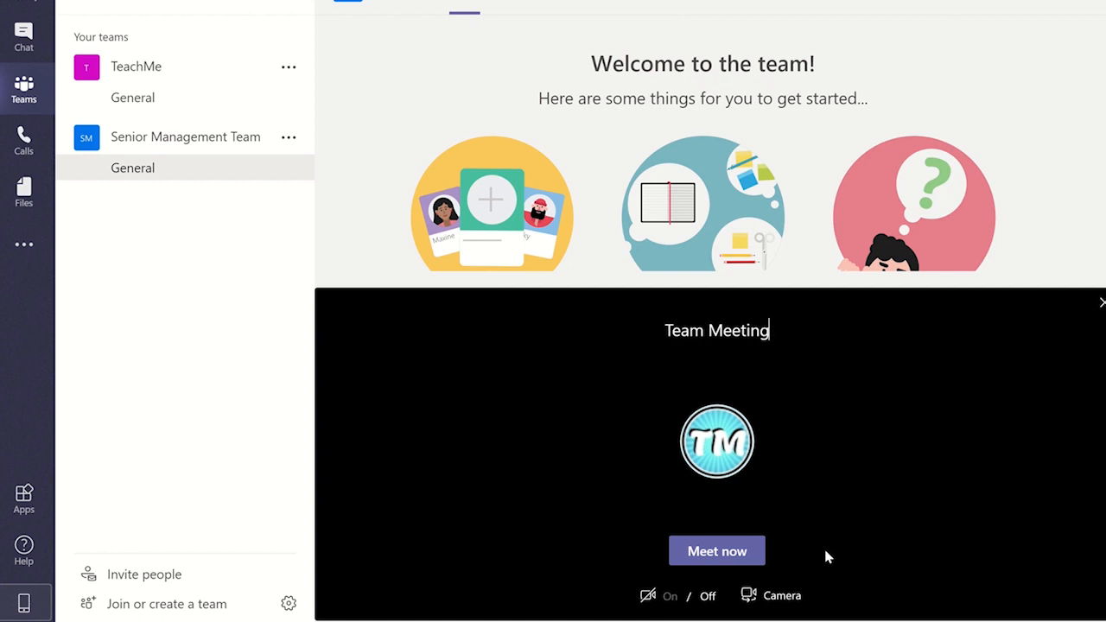
mouse_move(716, 551)
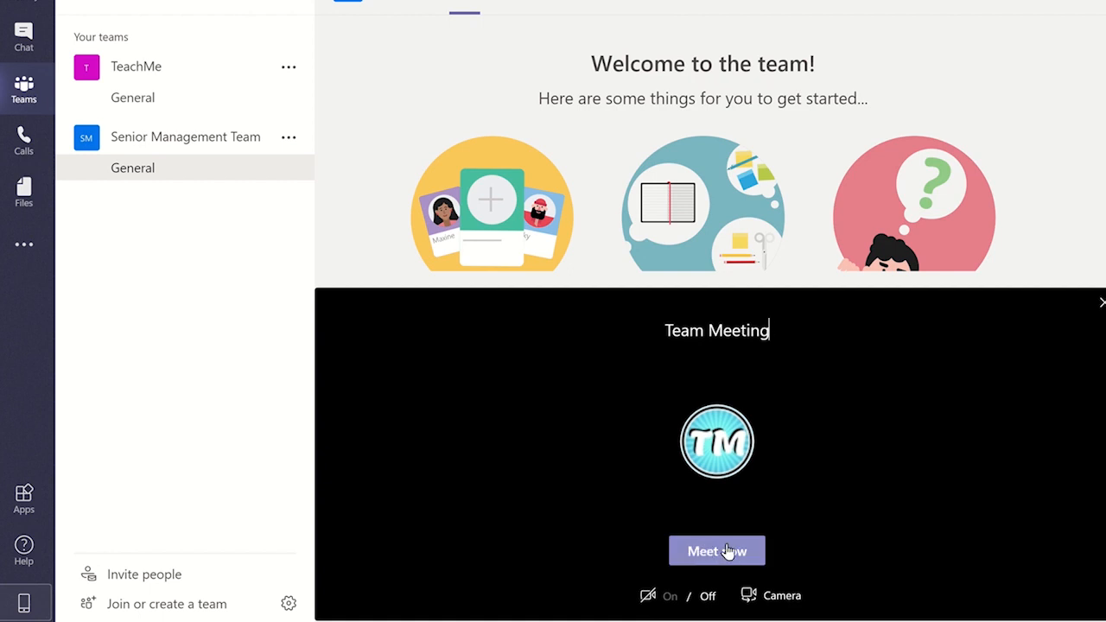
click(716, 551)
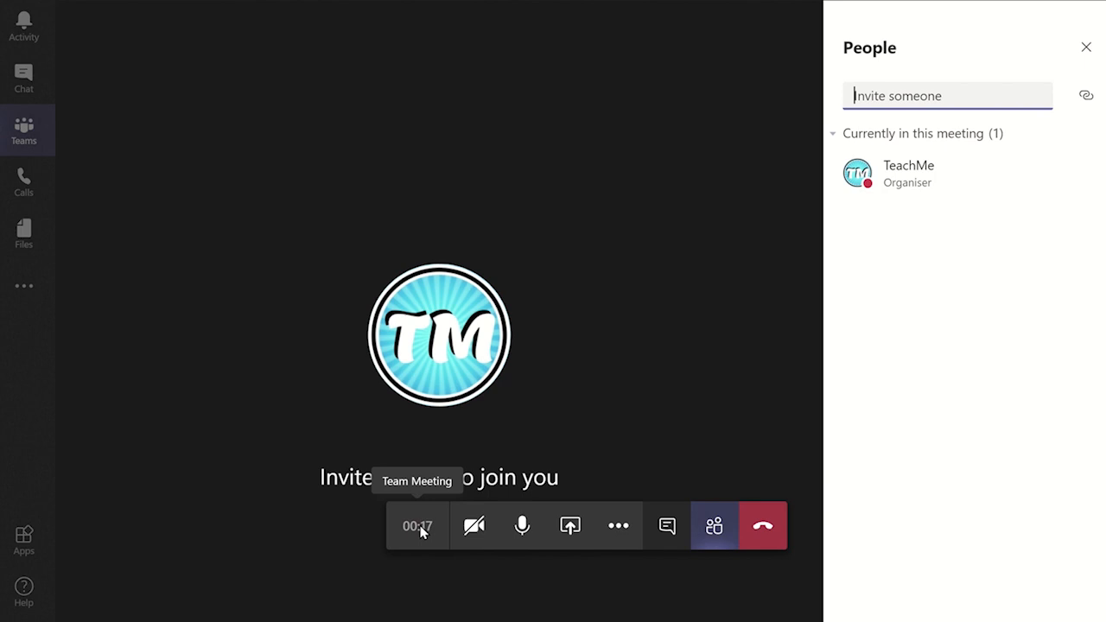
mouse_move(473, 525)
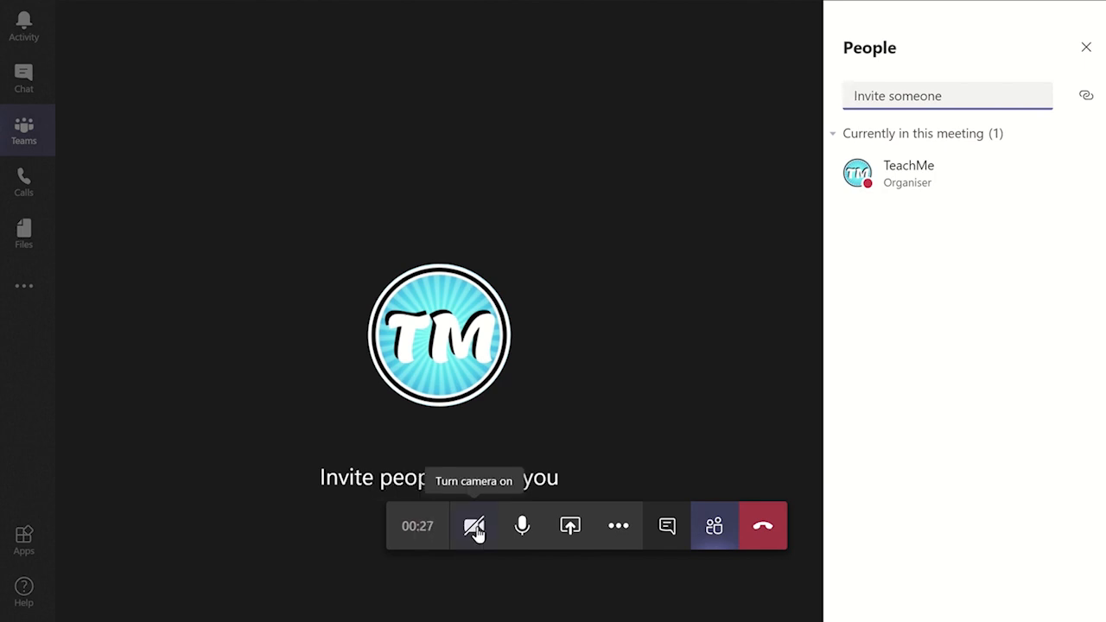
mouse_move(521, 526)
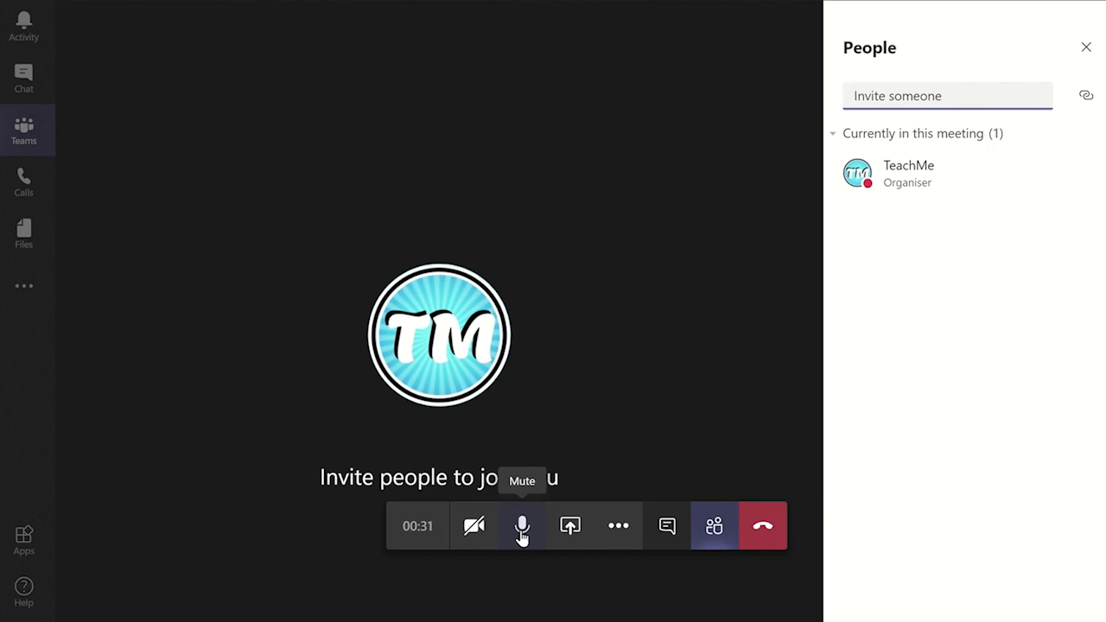
mouse_move(666, 525)
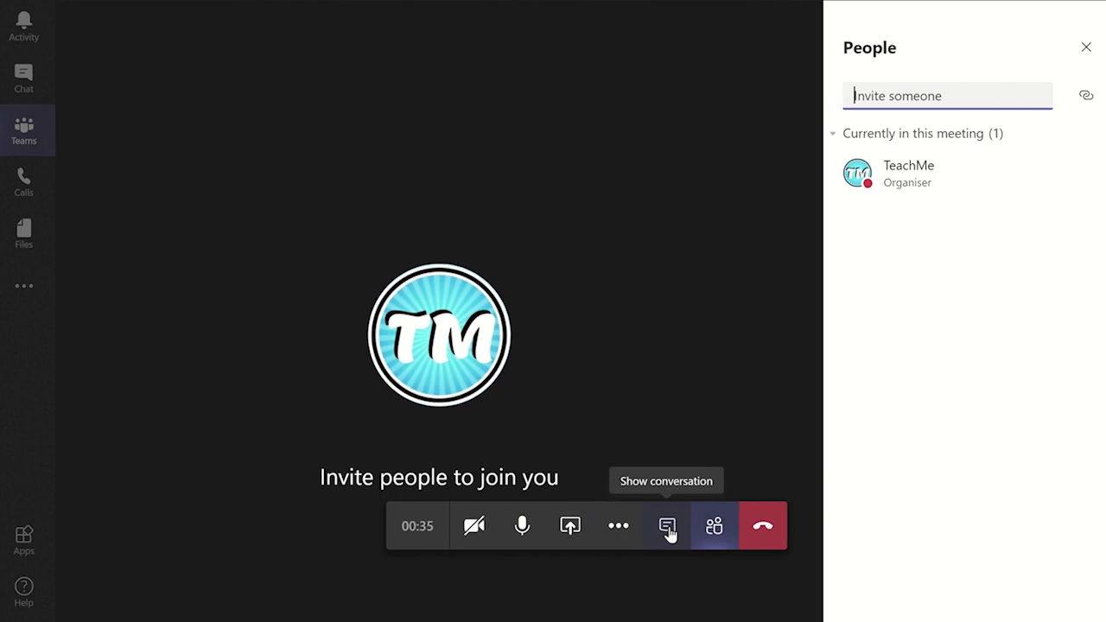
Open and close the meeting chat, then show the participant list
click(666, 525)
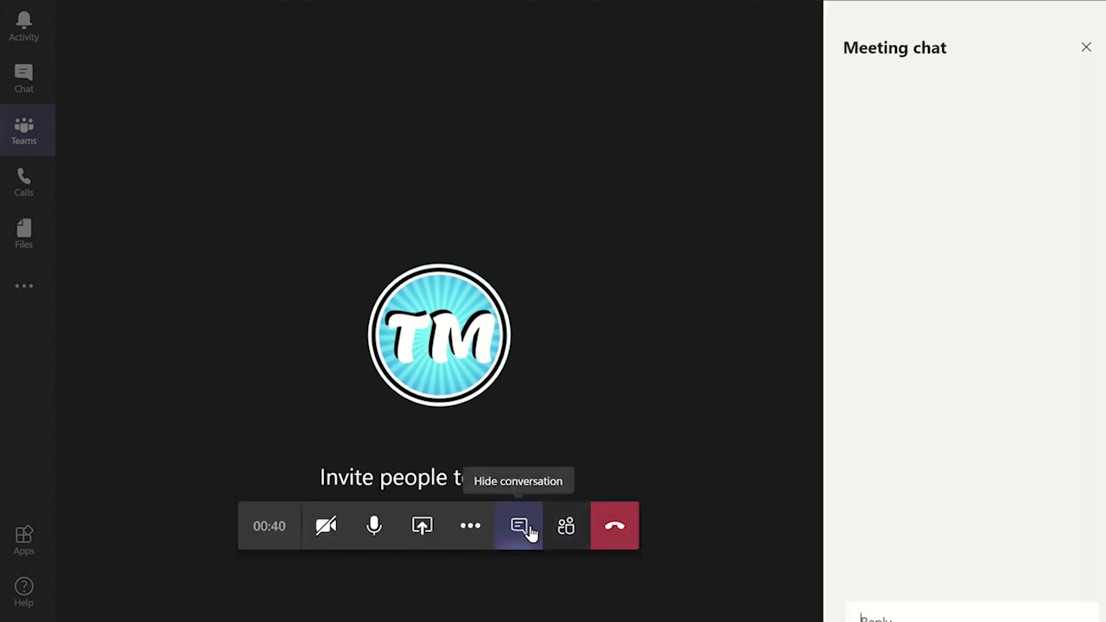
click(518, 525)
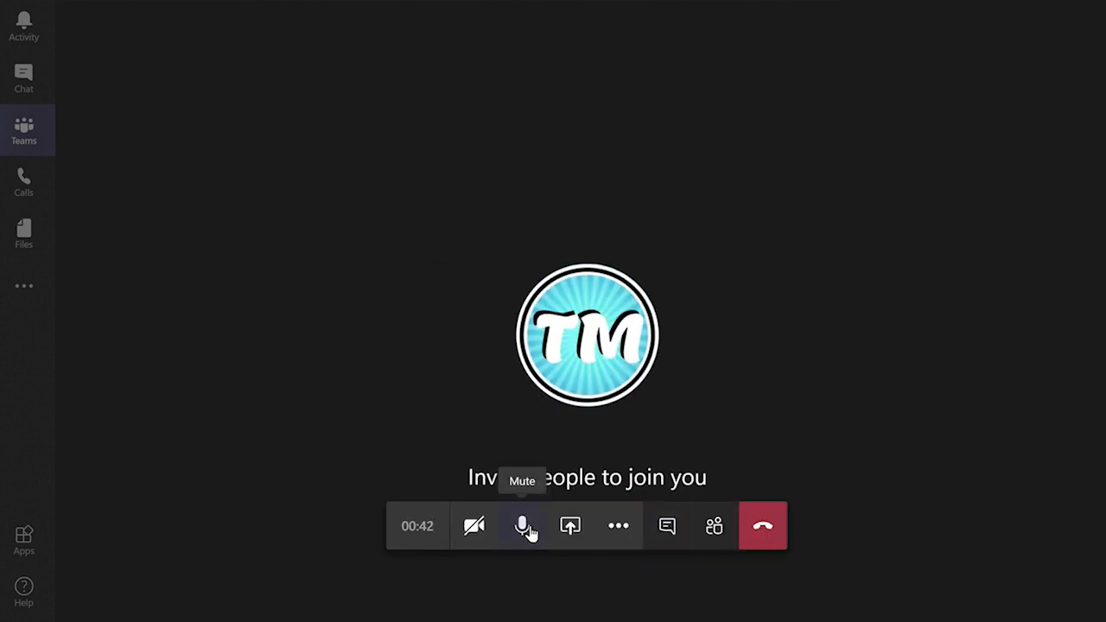
mouse_move(667, 525)
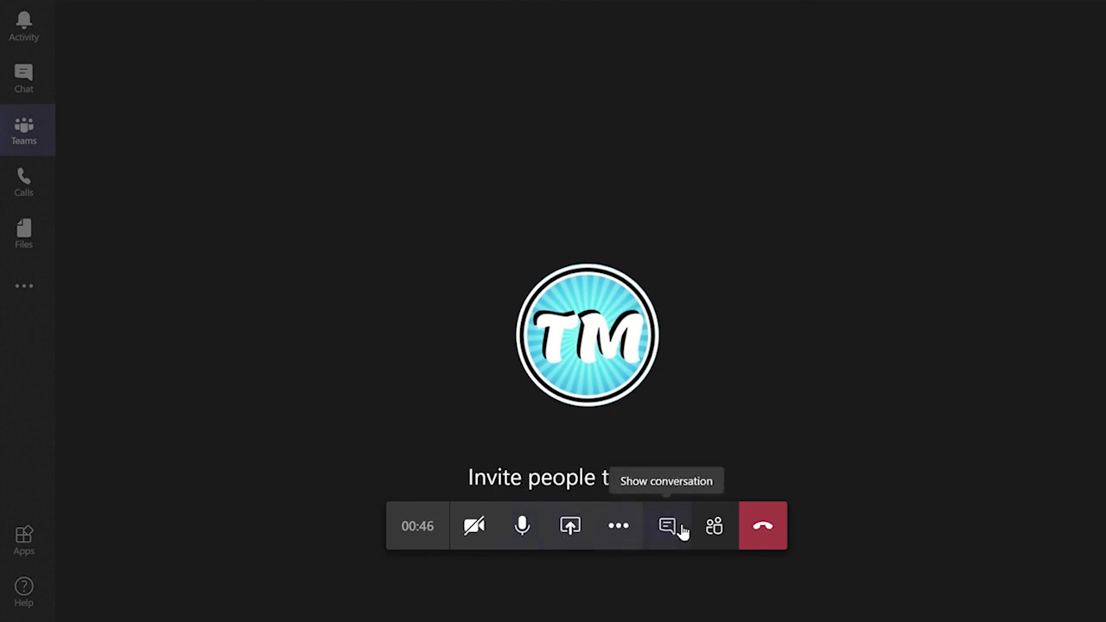
mouse_move(714, 525)
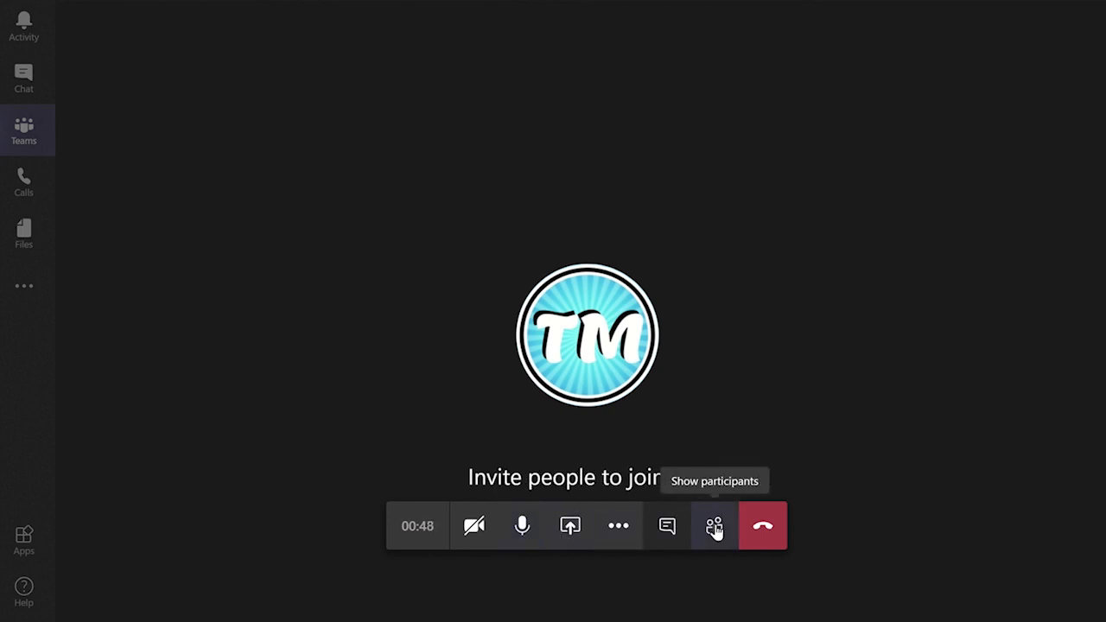
click(713, 526)
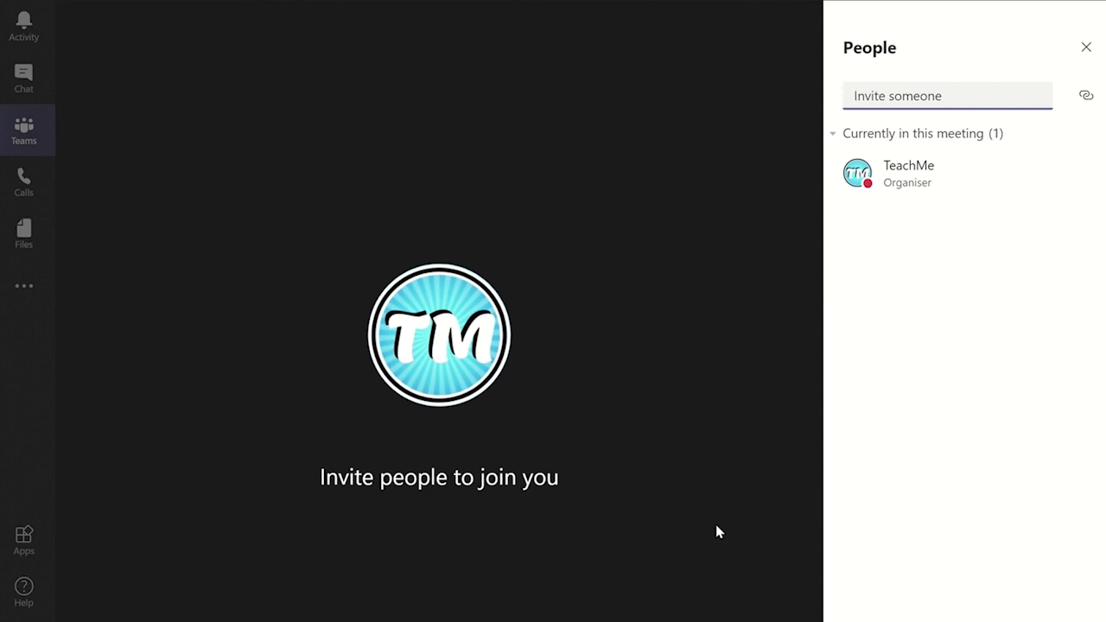
mouse_move(565, 525)
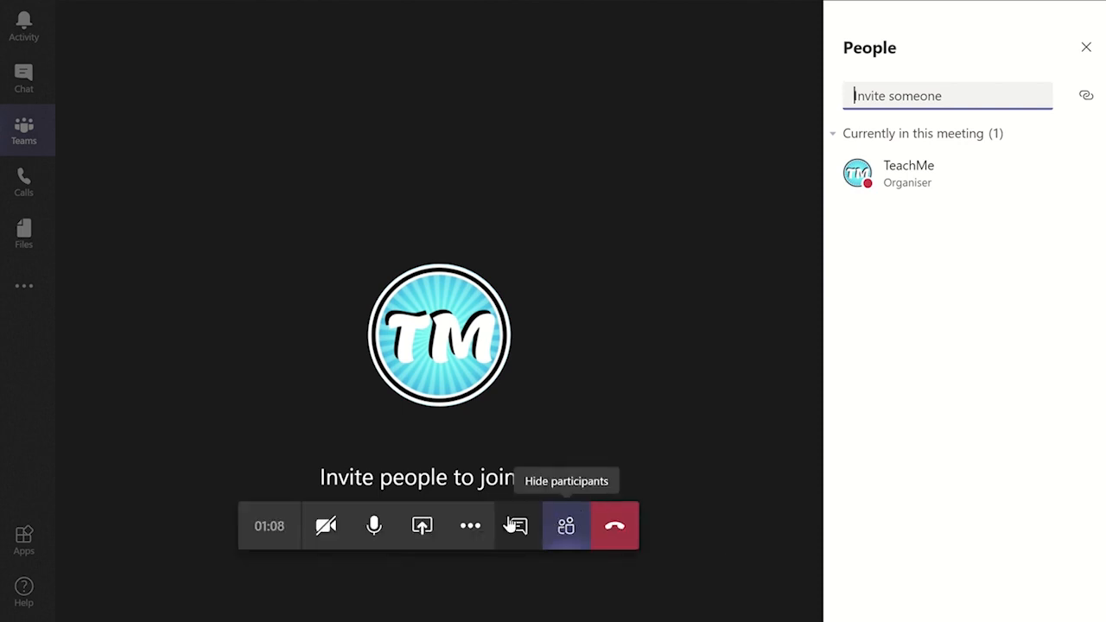
mouse_move(470, 525)
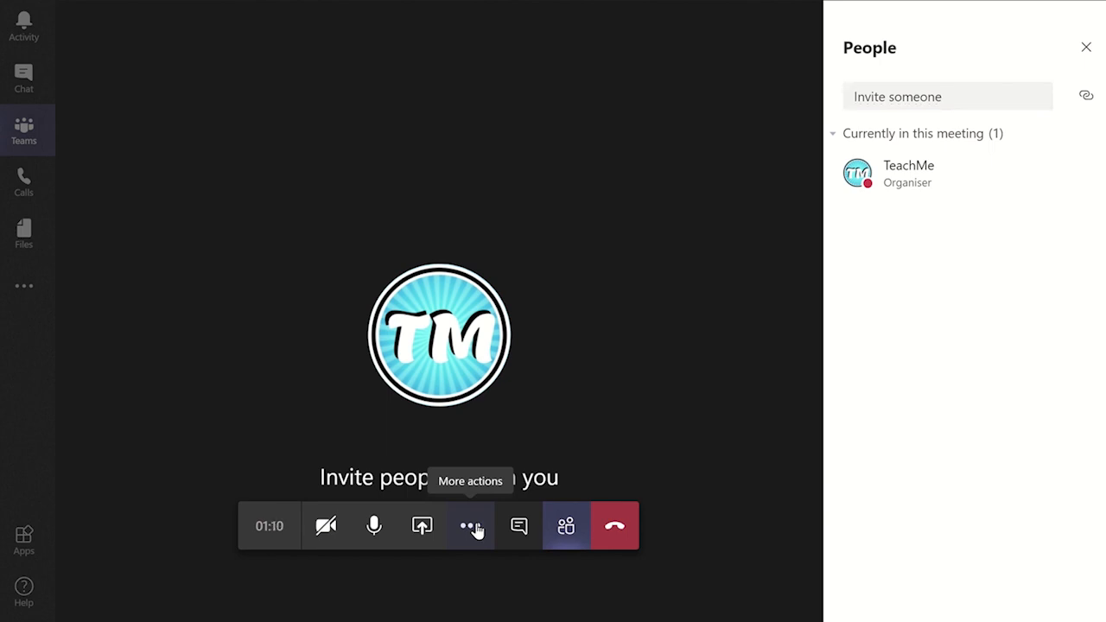
Open the meeting's More actions menu
click(470, 525)
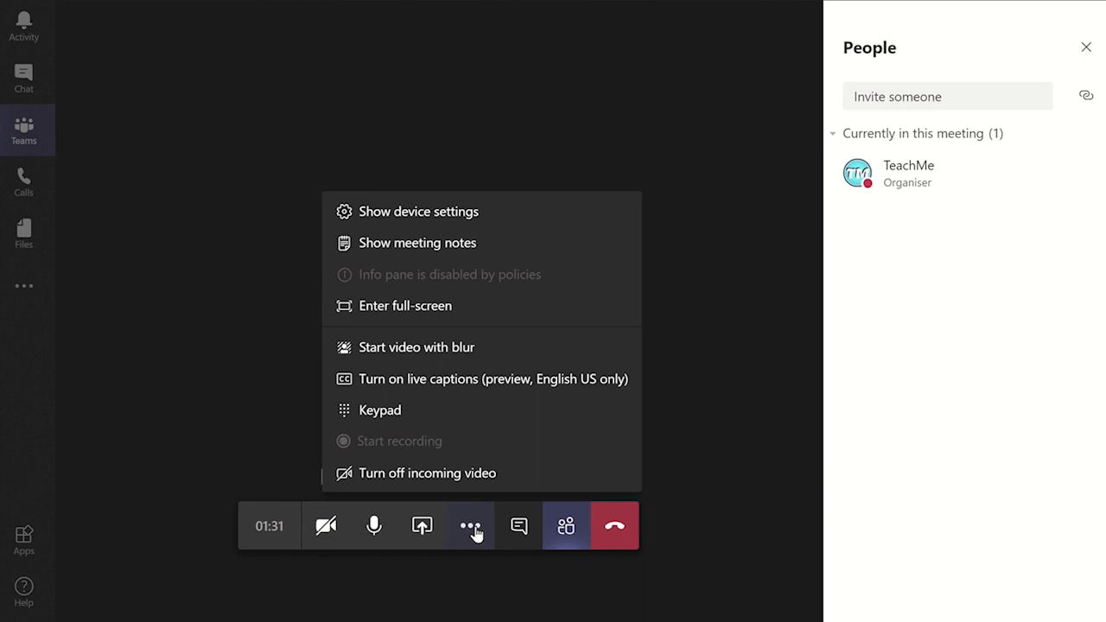
mouse_move(423, 379)
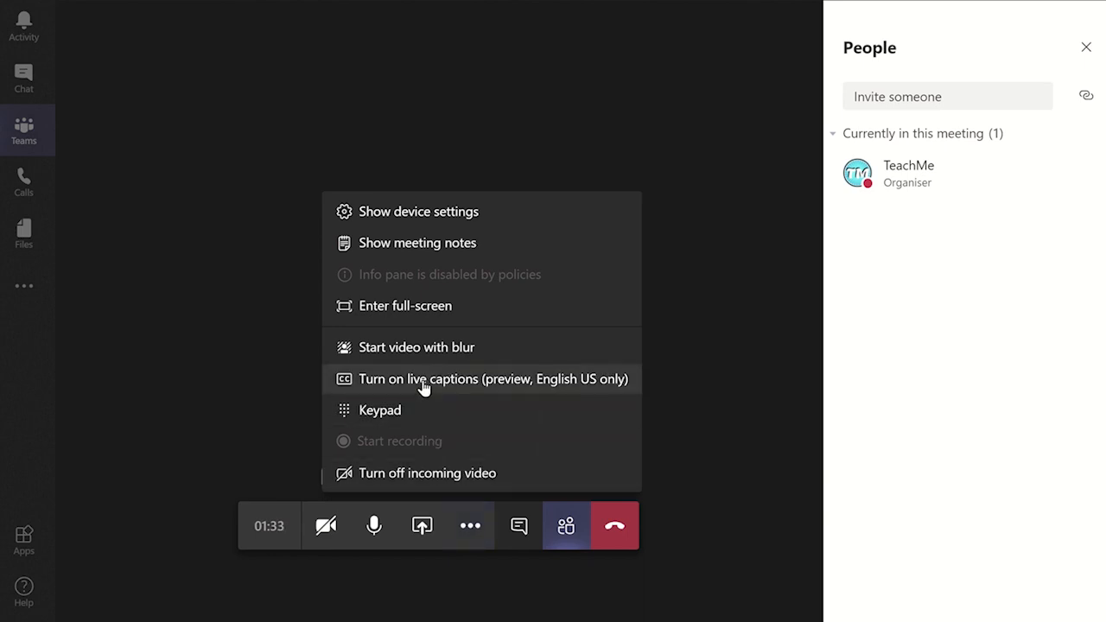
mouse_move(424, 315)
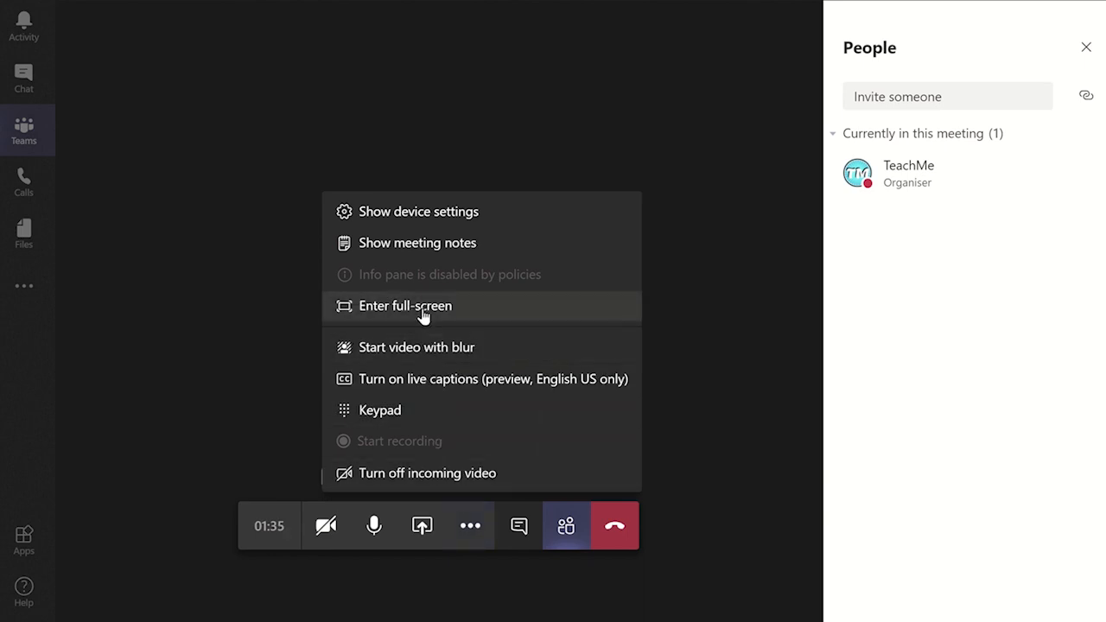
mouse_move(482, 314)
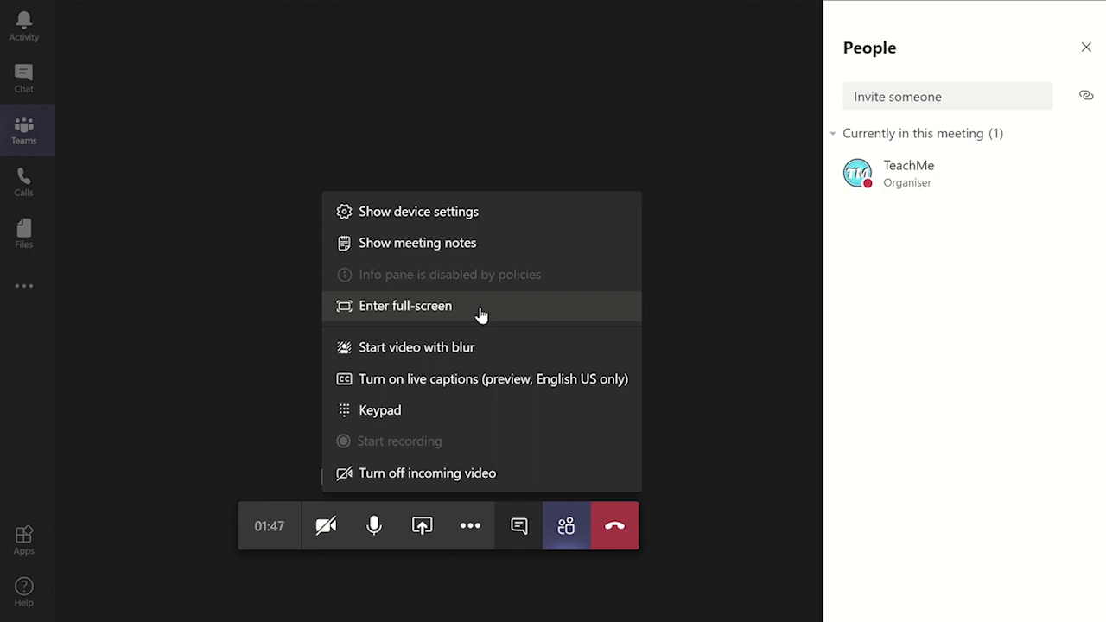
mouse_move(615, 526)
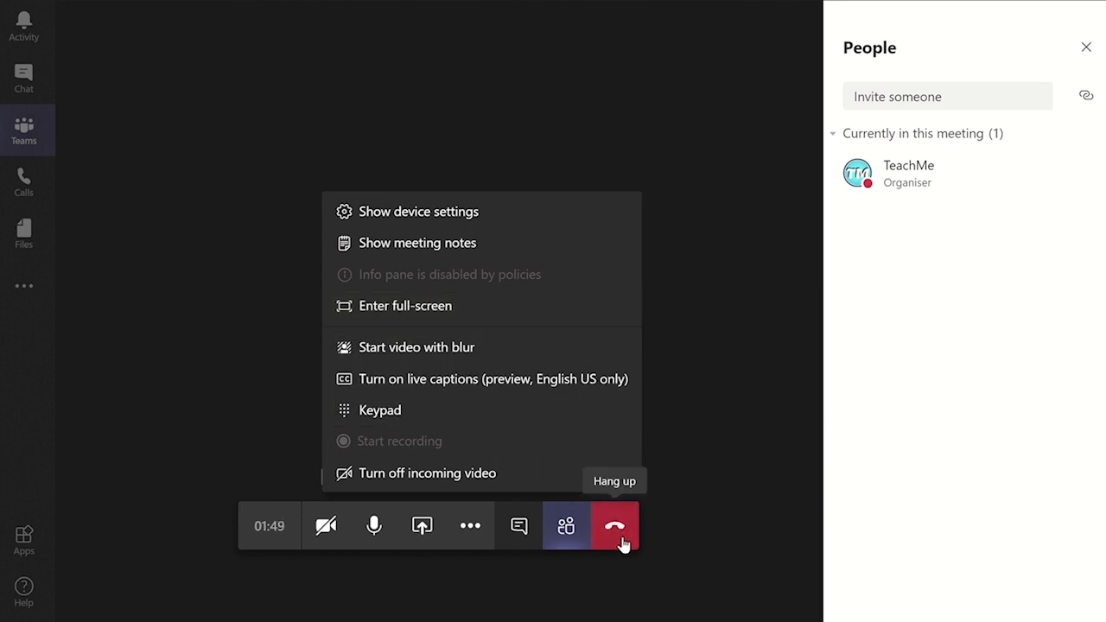
Hang up to end the Team Meeting for everyone
click(614, 525)
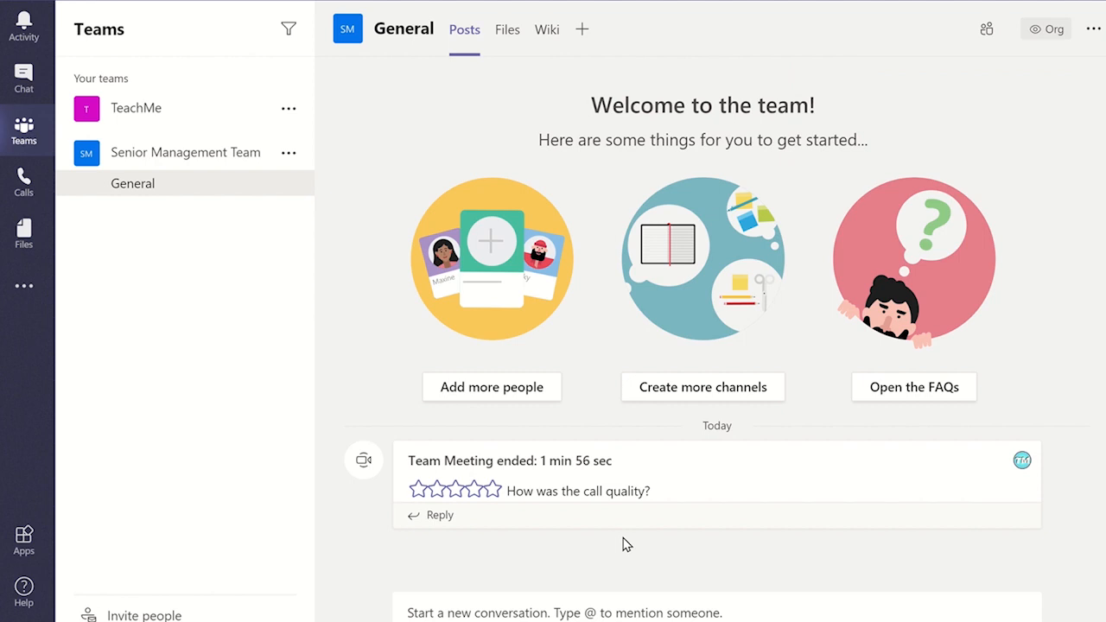
mouse_move(673, 488)
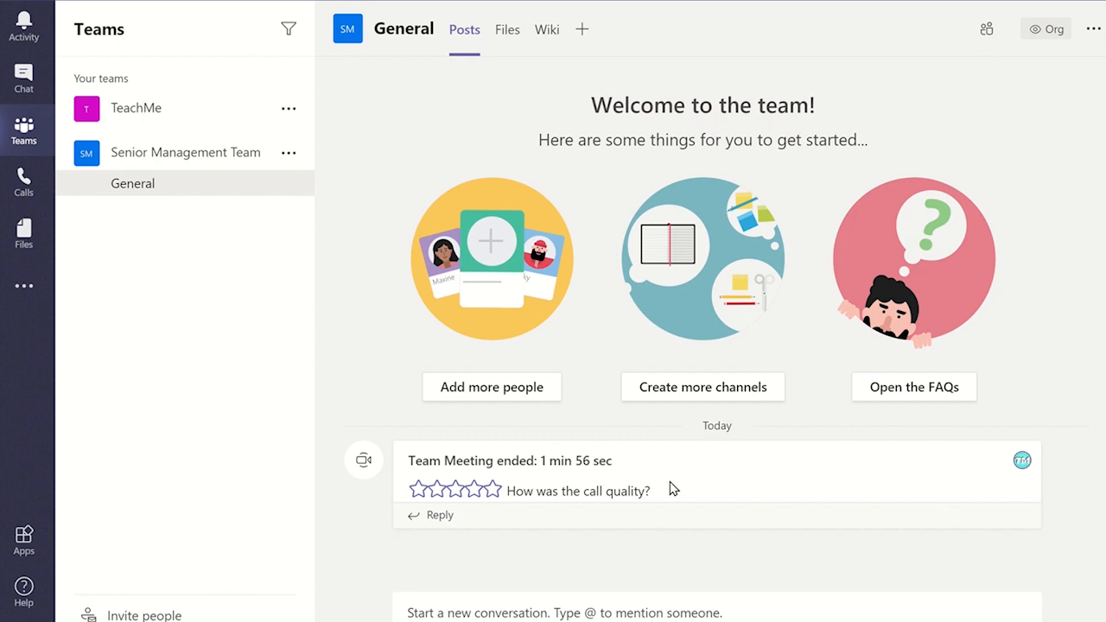